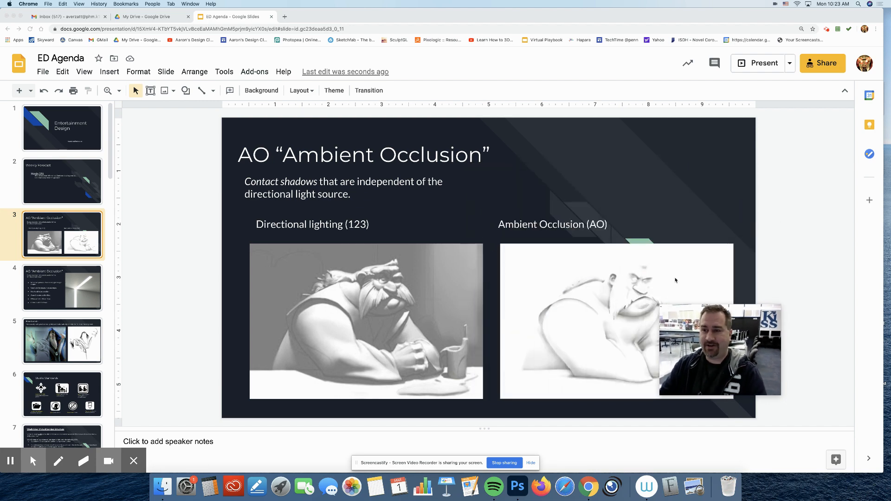
Leave the full-screen presentation and return to the 'How to do it' slide in the editor.
{"action": "left_click", "coordinate": [758, 63]}
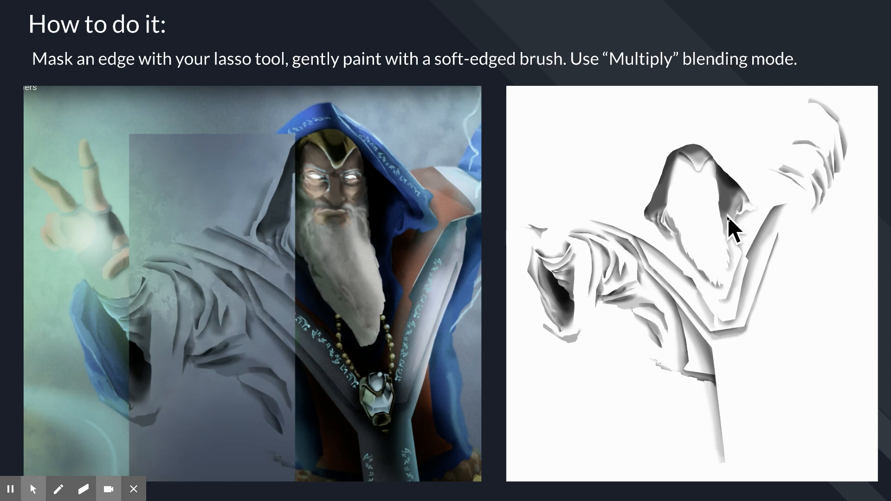
{"action": "mouse_move", "coordinate": [586, 225]}
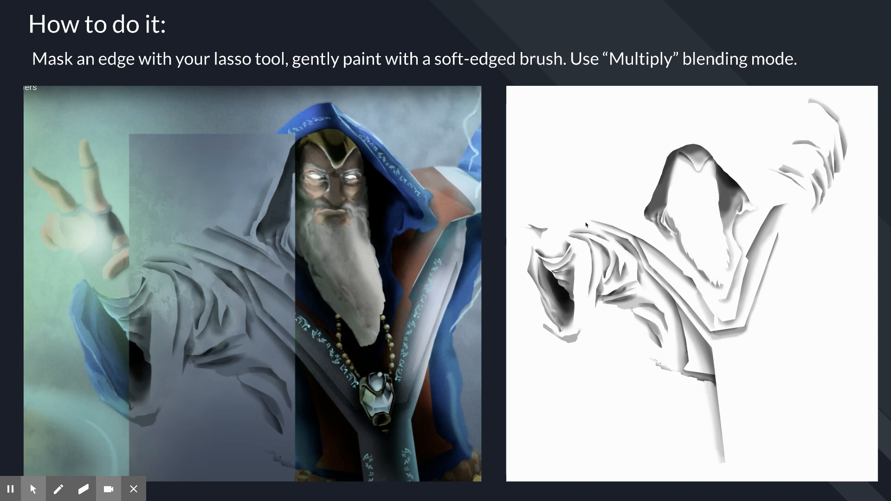
{"action": "mouse_move", "coordinate": [715, 296]}
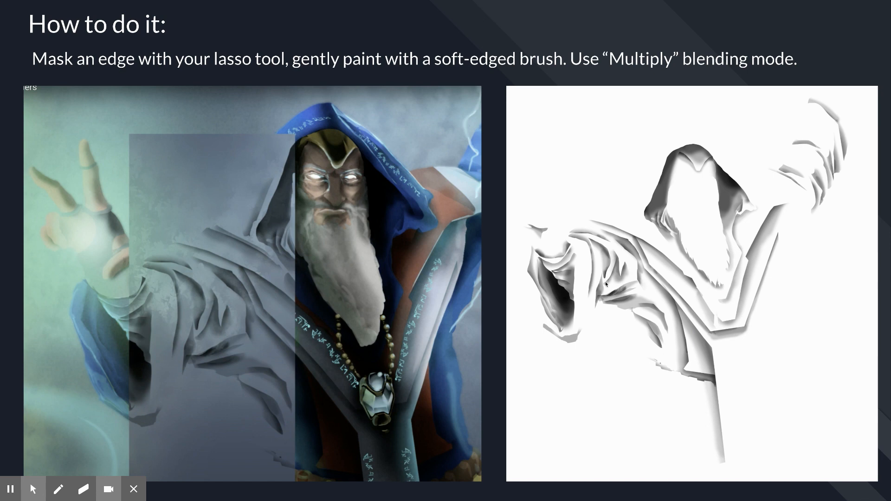
{"action": "mouse_move", "coordinate": [548, 255]}
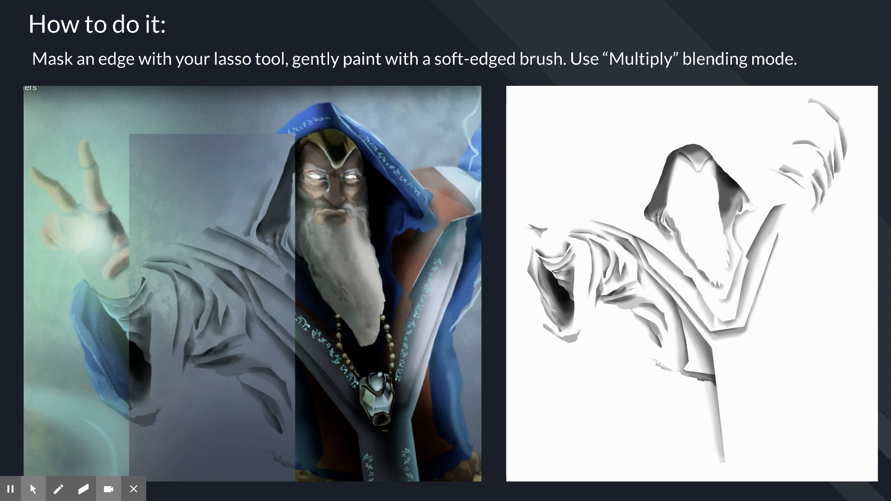
{"action": "mouse_move", "coordinate": [577, 221]}
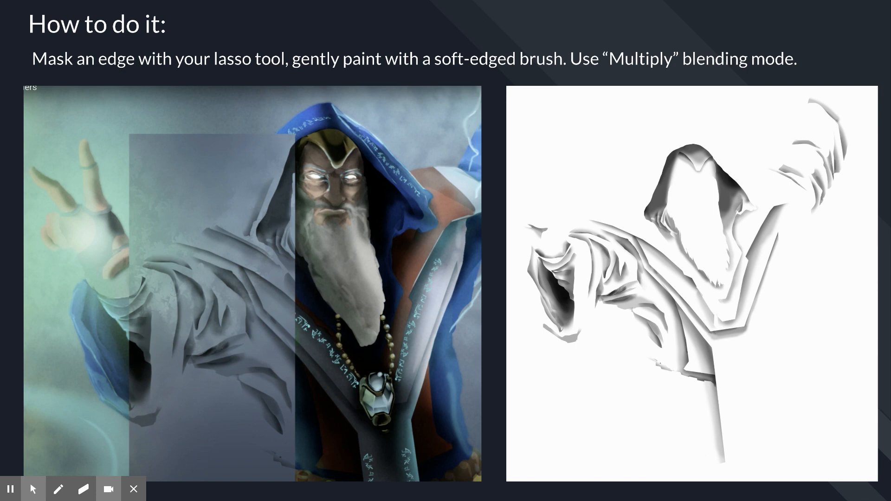
{"action": "key", "text": "escape"}
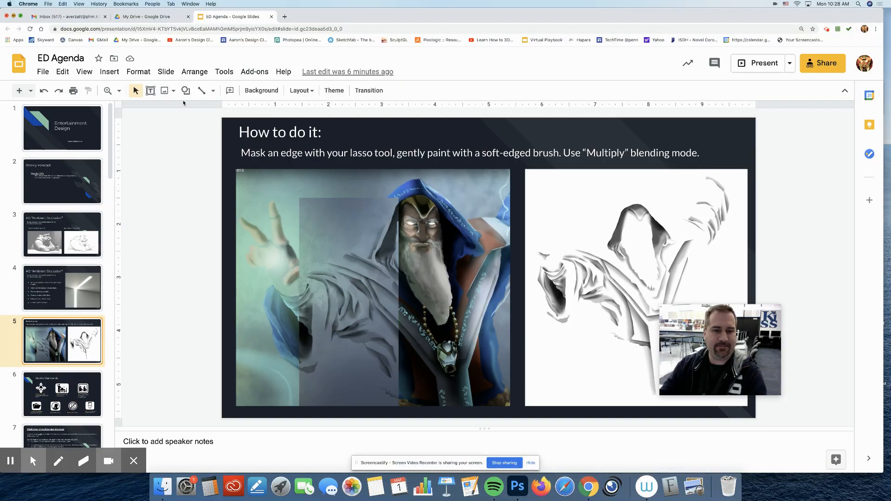
Bring Photoshop to the front showing trolls.psd with its AO layer under the line art.
{"action": "left_click", "coordinate": [504, 487]}
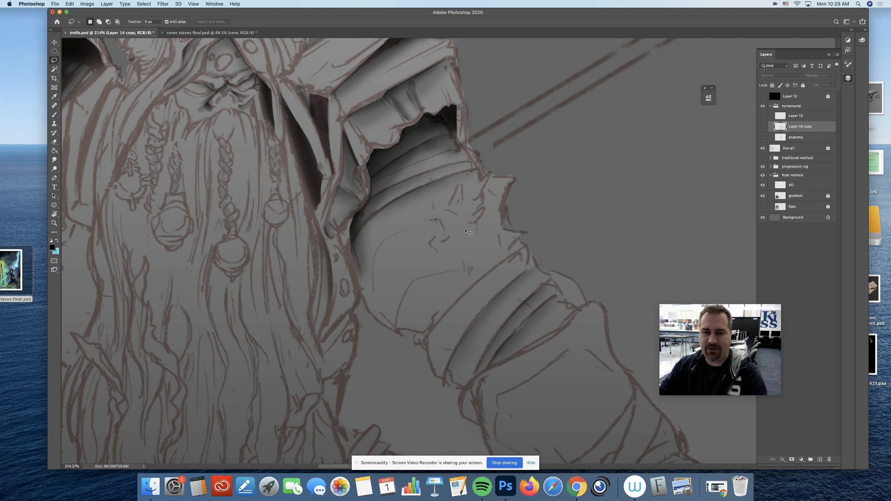
Make the AO layer active with the soft brush ready to shade the troll's brow.
{"action": "left_click", "coordinate": [54, 224]}
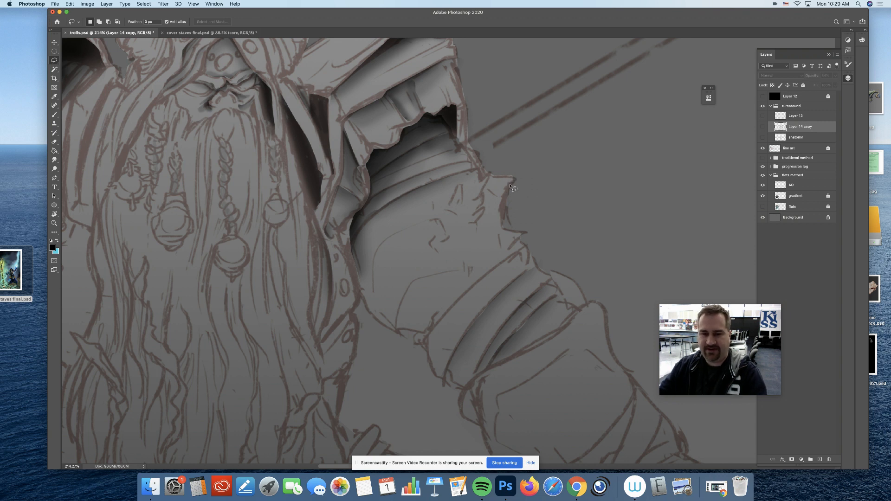
{"action": "mouse_move", "coordinate": [461, 191]}
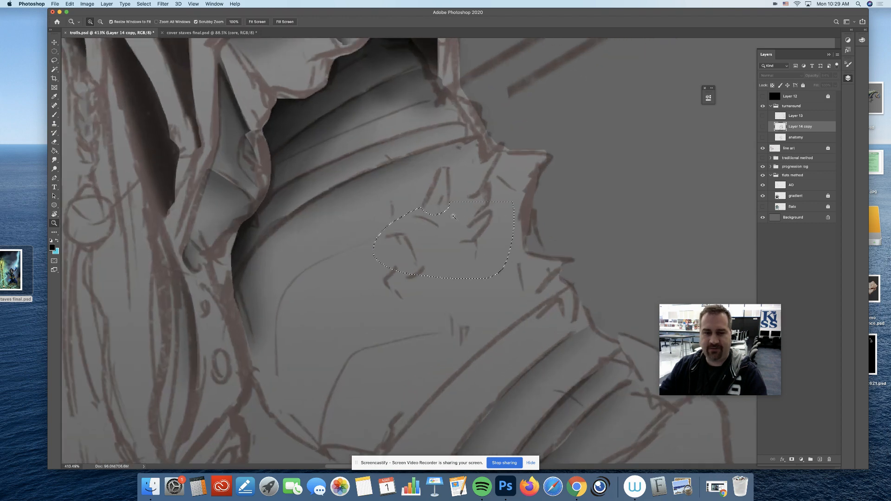
{"action": "left_click", "coordinate": [54, 106]}
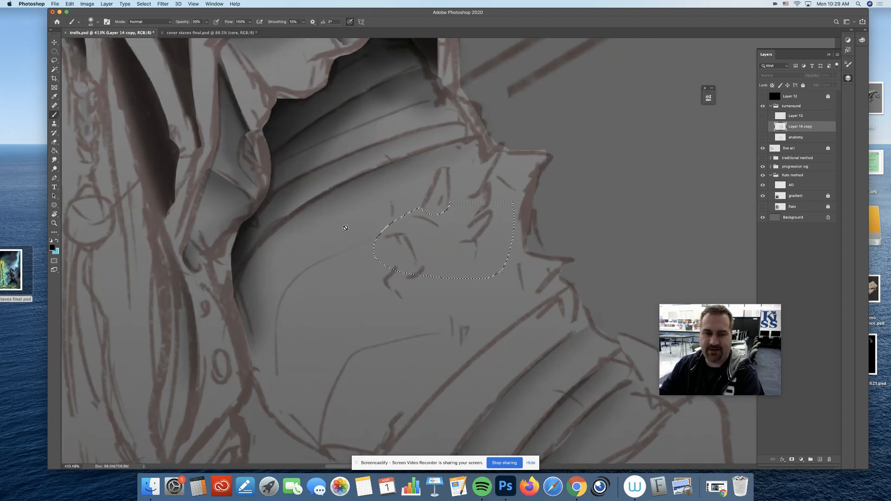
{"action": "left_click", "coordinate": [791, 185]}
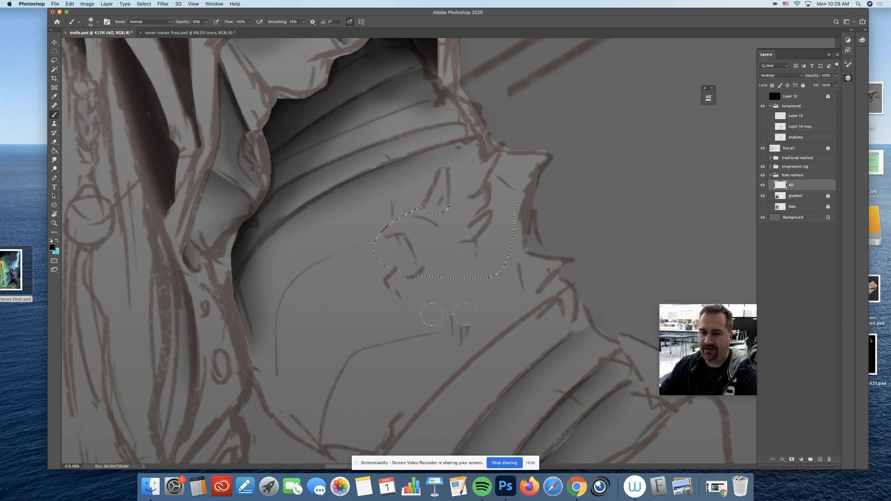
{"action": "mouse_move", "coordinate": [449, 267]}
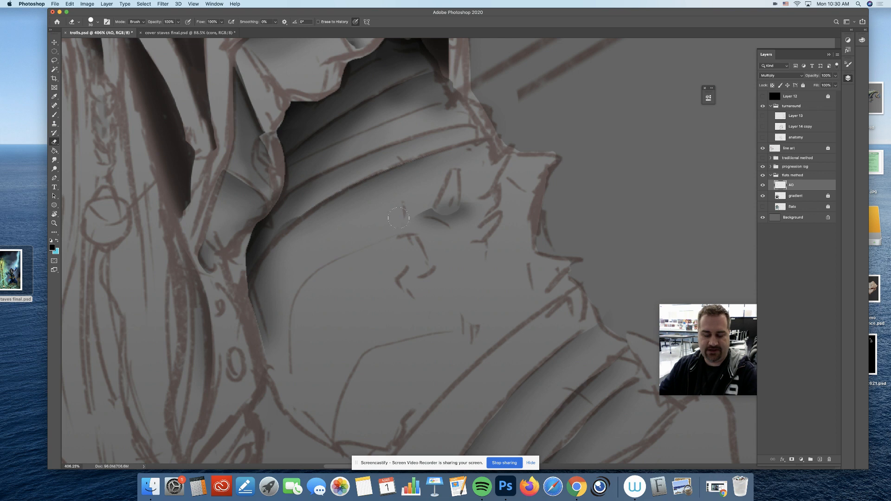
Choose a soft round brush tip from the Brush Preset picker for the eye-crease shading.
{"action": "left_click", "coordinate": [91, 21]}
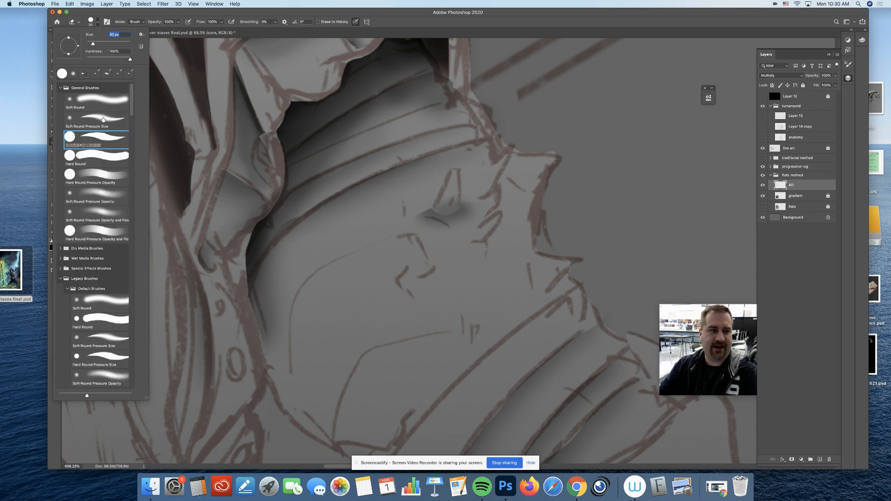
{"action": "left_click", "coordinate": [407, 221]}
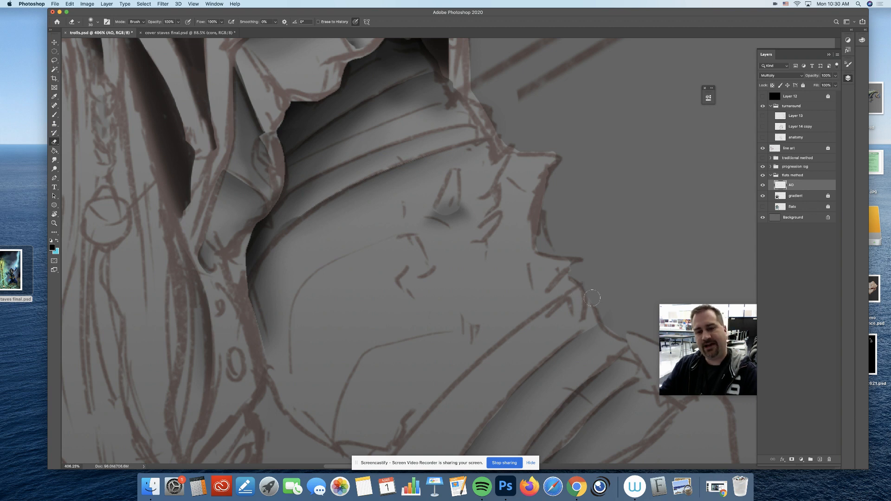
{"action": "left_click", "coordinate": [54, 61]}
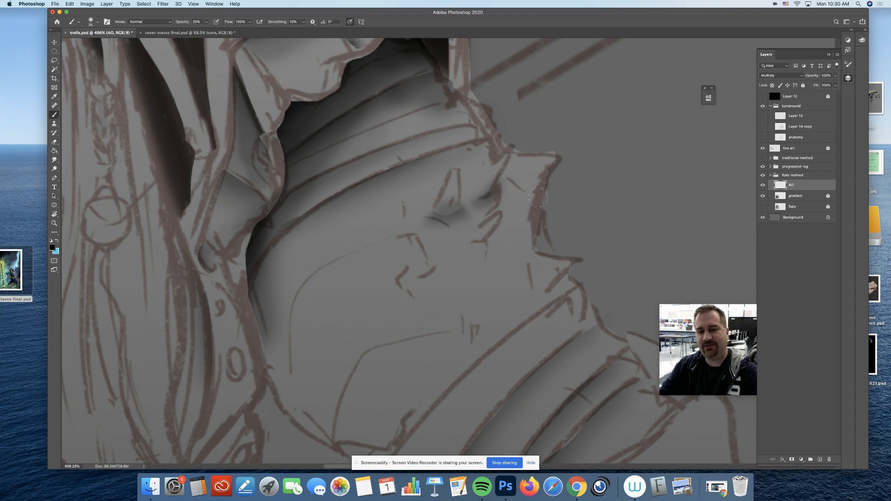
{"action": "mouse_move", "coordinate": [493, 238]}
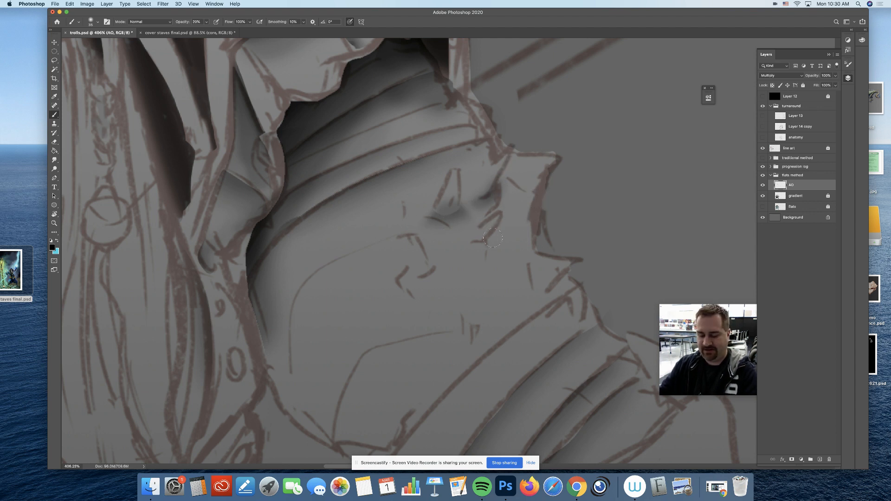
Paint a dab of dark occlusion shadow beside the troll's second eye on the AO layer.
{"action": "left_click", "coordinate": [54, 59]}
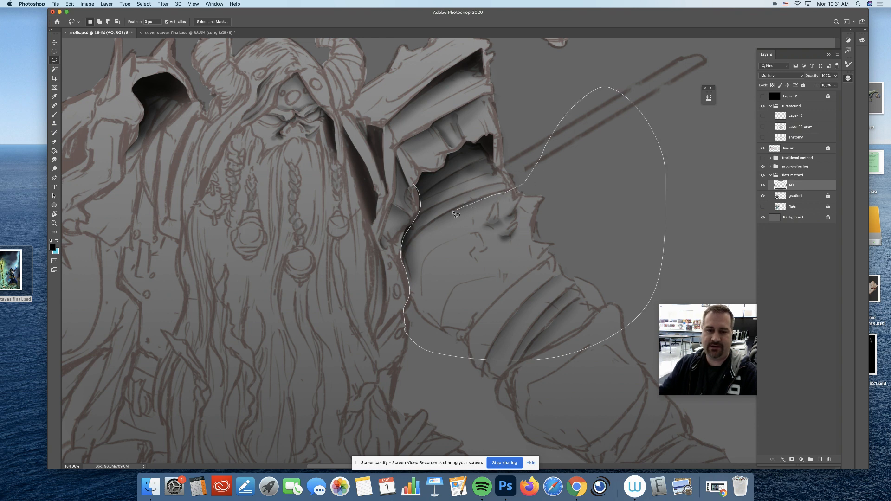
Enclose the troll's forearm below the elbow in a loose Lasso selection.
{"action": "left_click", "coordinate": [466, 187]}
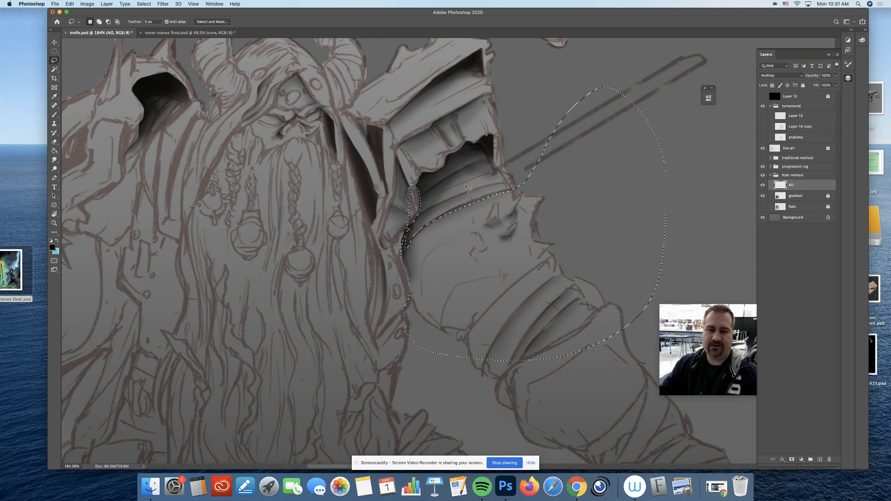
{"action": "left_click", "coordinate": [55, 113]}
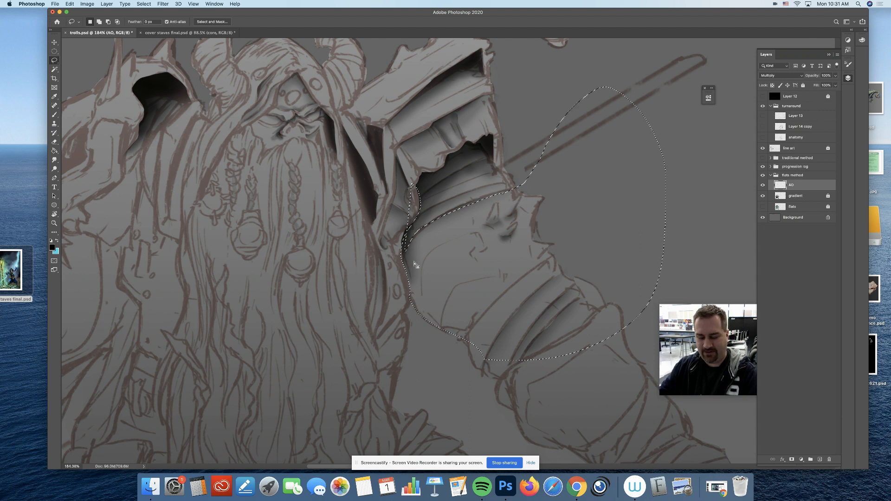
{"action": "left_click", "coordinate": [55, 114]}
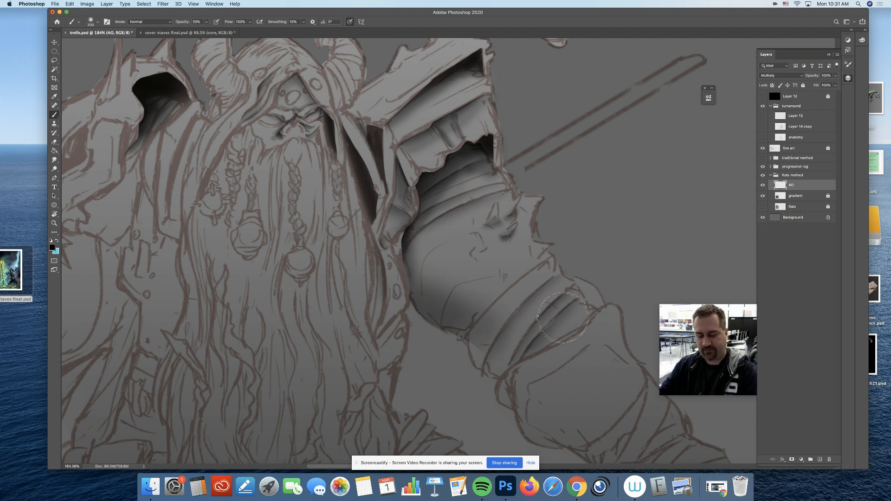
Brush soft occlusion shadow inside the forearm selection toward the wrist bands.
{"action": "left_click", "coordinate": [55, 47]}
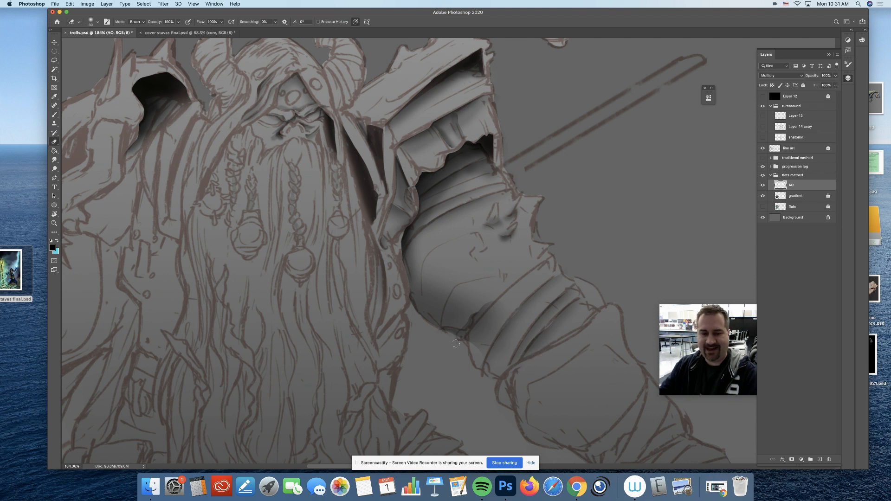
{"action": "mouse_move", "coordinate": [521, 300]}
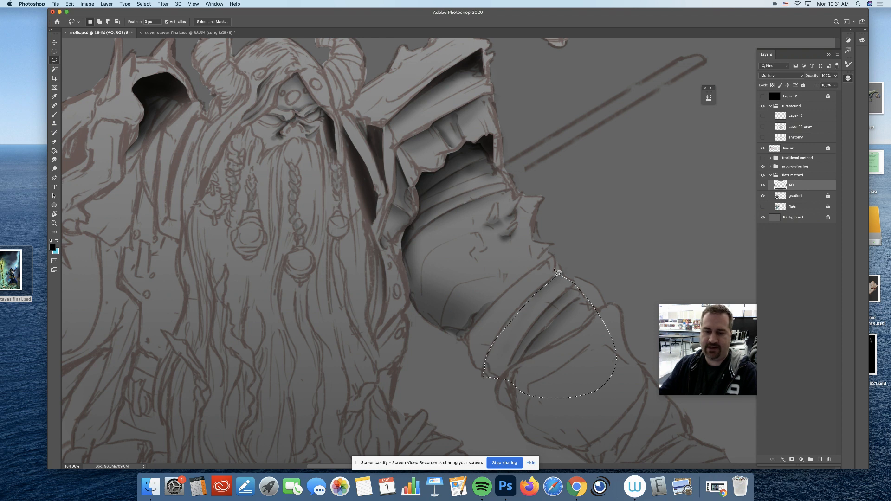
Select the lower forearm band, shade it with occlusion, and erase excess near the wrist.
{"action": "left_click", "coordinate": [55, 104]}
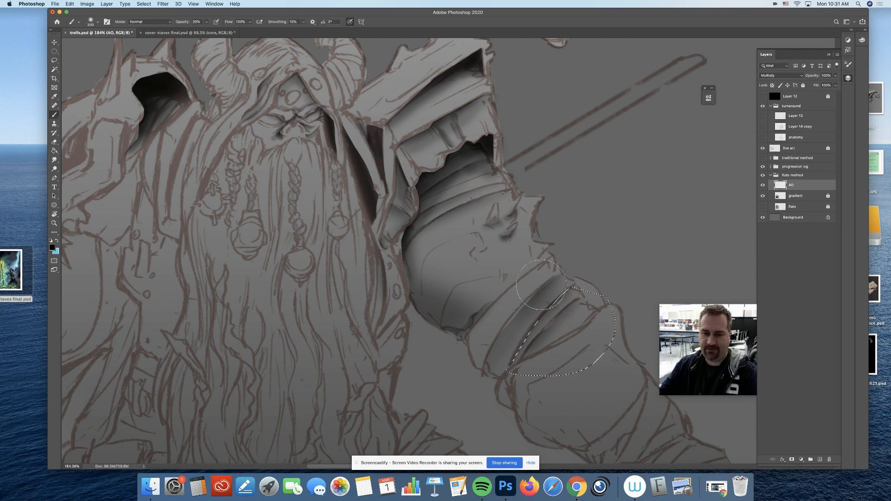
{"action": "left_click", "coordinate": [55, 51]}
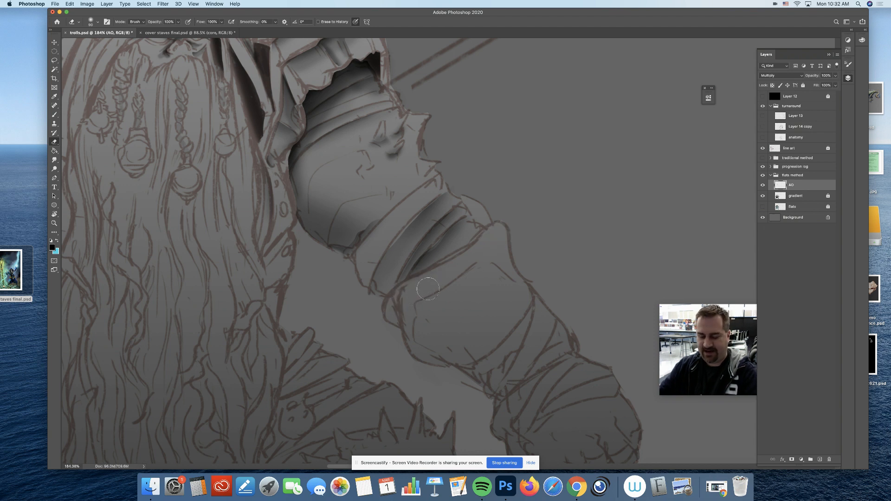
{"action": "left_click", "coordinate": [53, 54]}
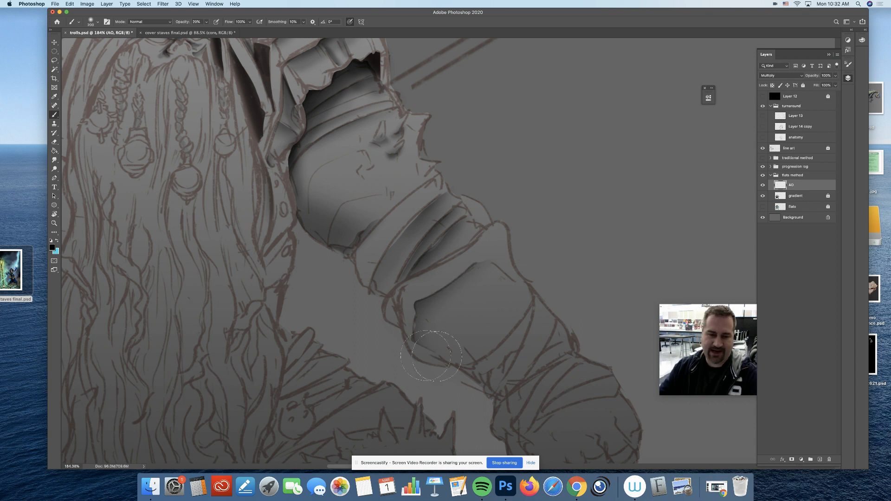
{"action": "mouse_move", "coordinate": [567, 316]}
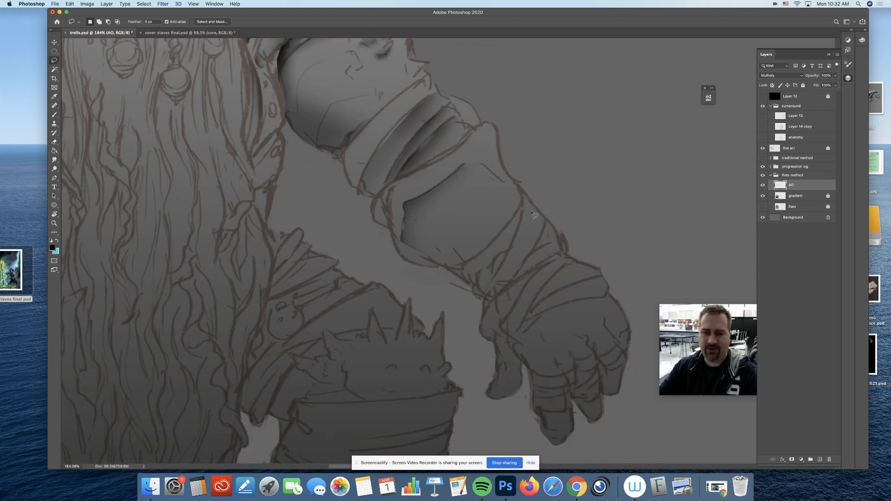
{"action": "mouse_move", "coordinate": [525, 198]}
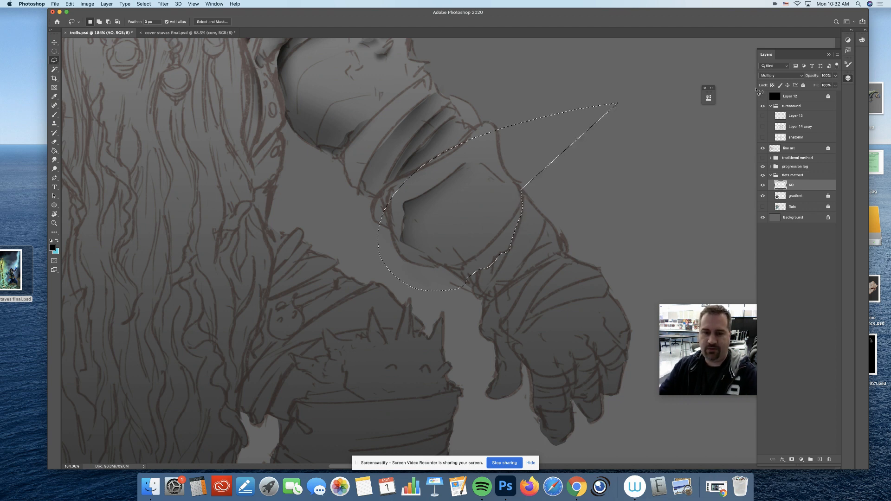
Select and shade the wrist cuff, then start a new selection along the cuff edge.
{"action": "left_click", "coordinate": [55, 114]}
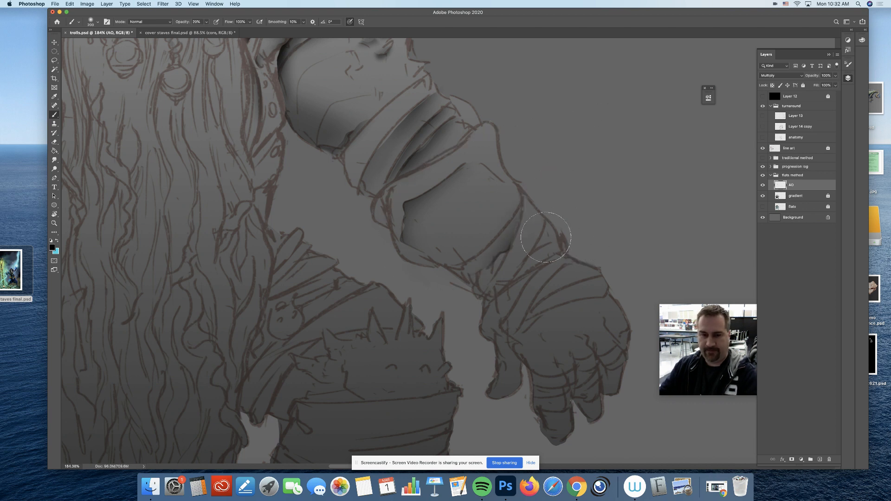
{"action": "left_click", "coordinate": [55, 51]}
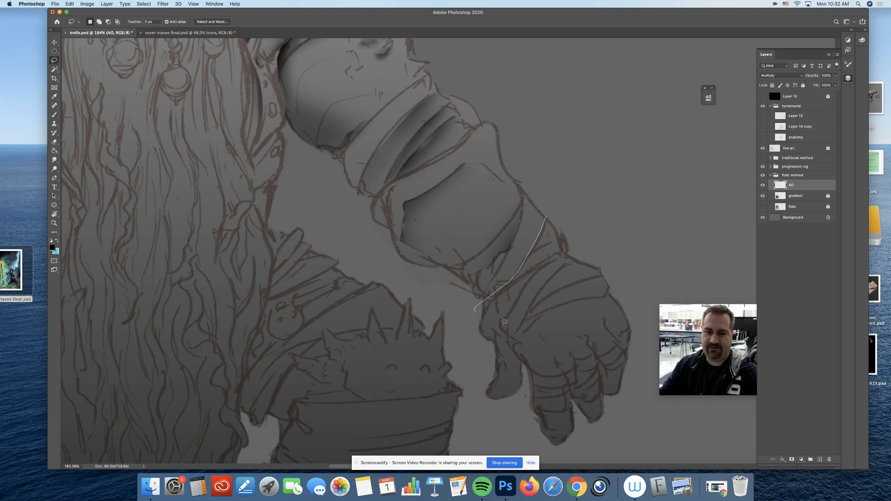
{"action": "left_click", "coordinate": [55, 114]}
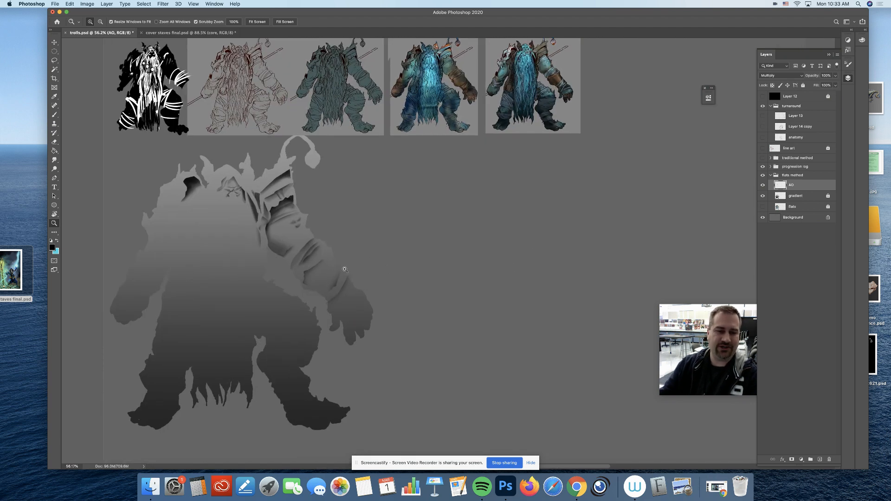
Show the troll's line art layer again and close trolls.psd, leaving the wizard cover.
{"action": "left_click", "coordinate": [763, 147]}
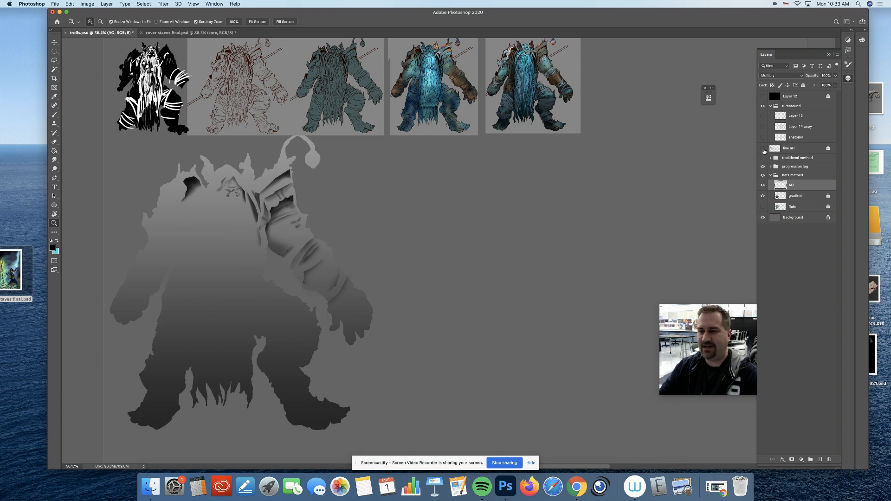
{"action": "left_click", "coordinate": [763, 147]}
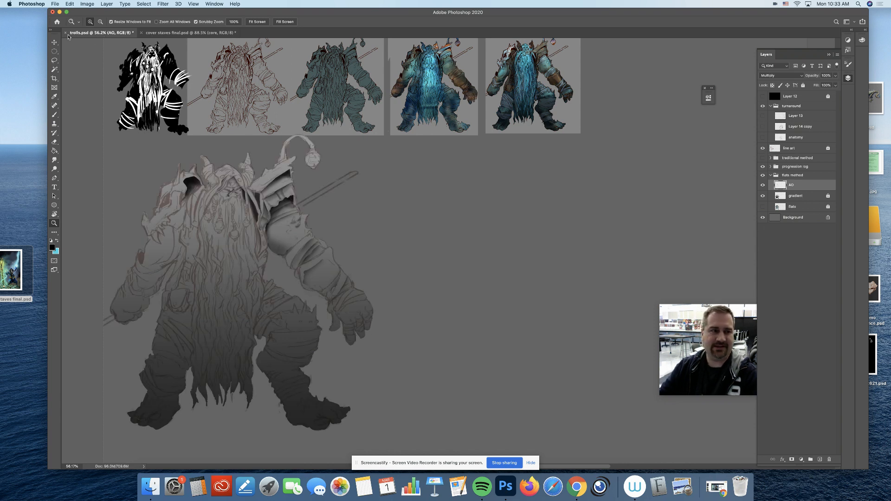
{"action": "left_click", "coordinate": [181, 32]}
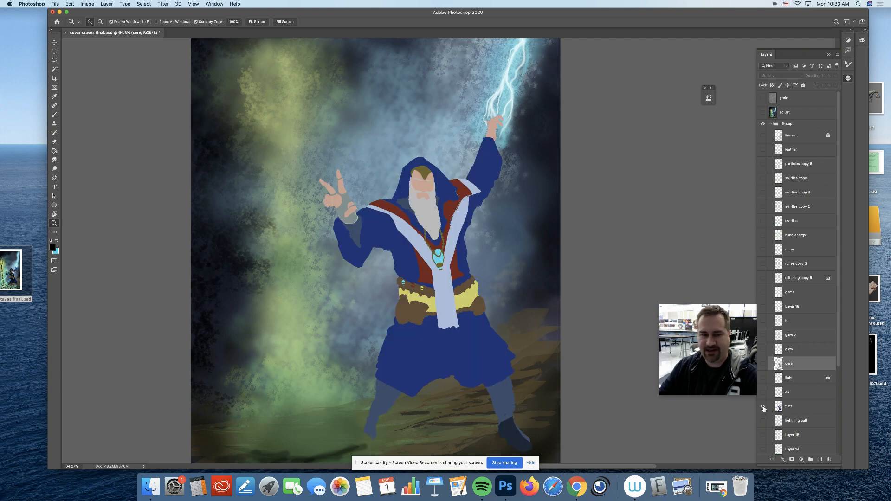
{"action": "mouse_move", "coordinate": [764, 397]}
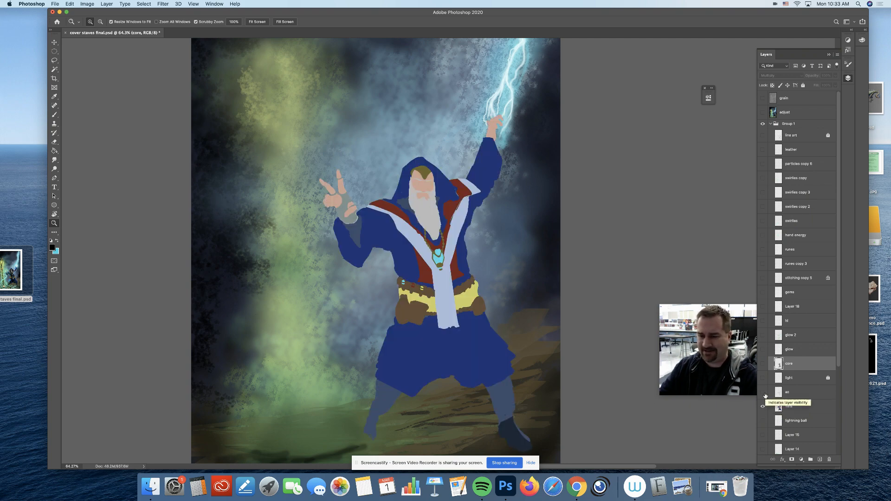
Turn on the wizard's ao, light, core shadow and glow 2 layers in turn.
{"action": "left_click", "coordinate": [763, 391]}
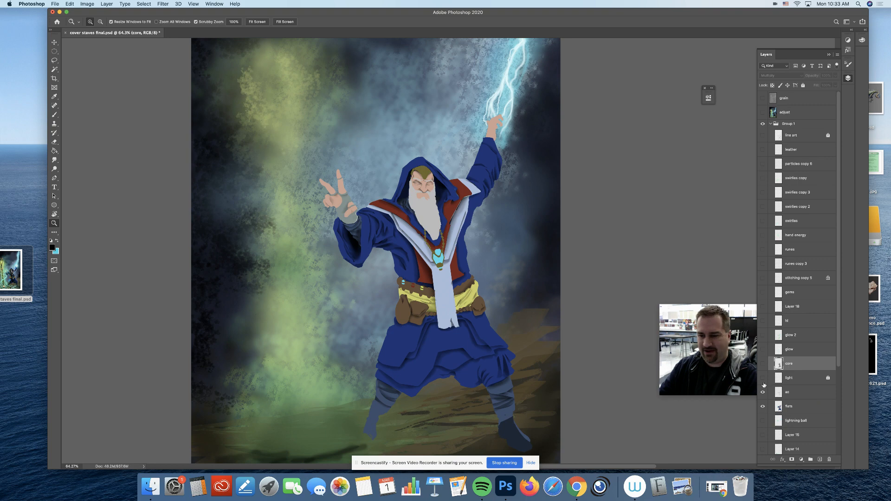
{"action": "left_click", "coordinate": [763, 378]}
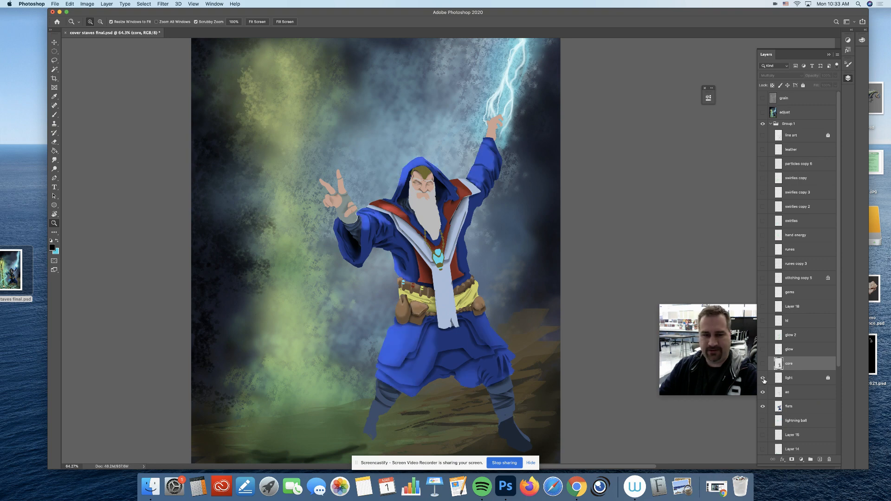
{"action": "left_click", "coordinate": [763, 366]}
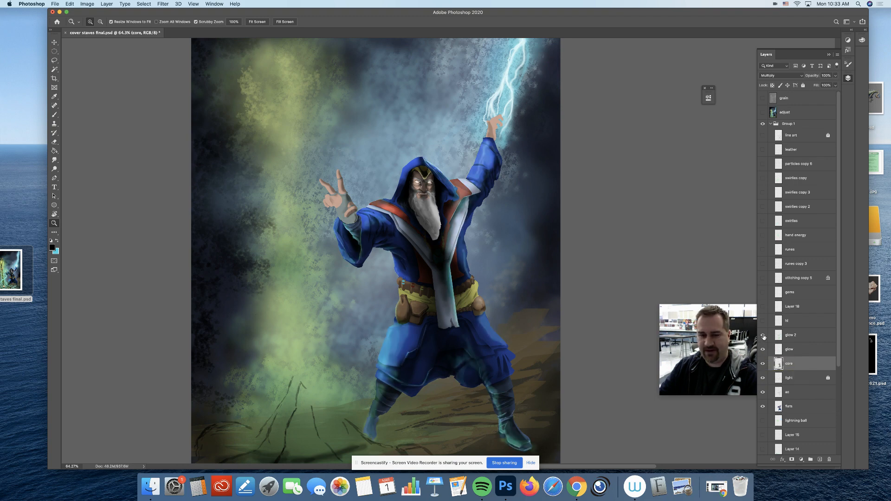
{"action": "left_click", "coordinate": [763, 307]}
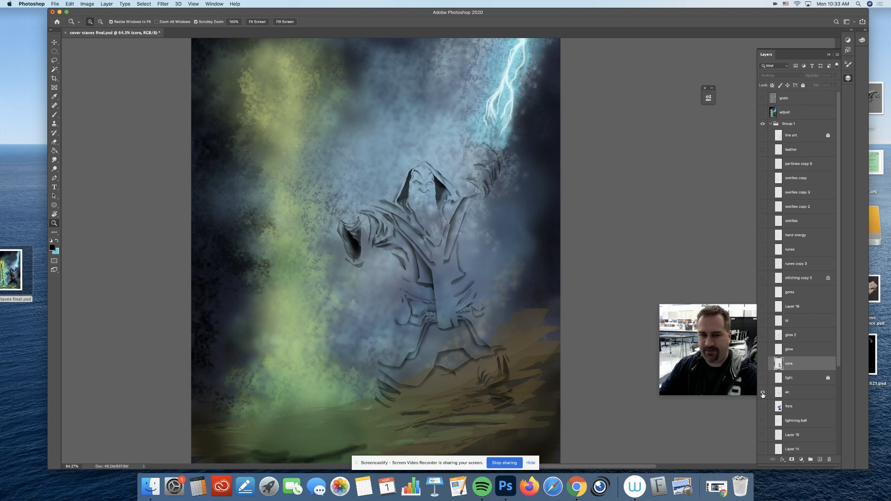
{"action": "mouse_move", "coordinate": [763, 379]}
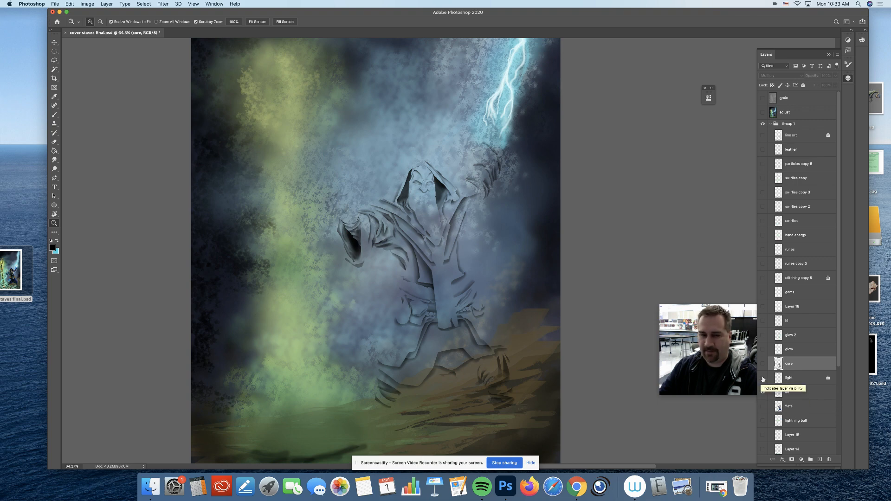
Toggle the light and core shadow layers to show them stacked over the ao layer.
{"action": "left_click", "coordinate": [763, 380]}
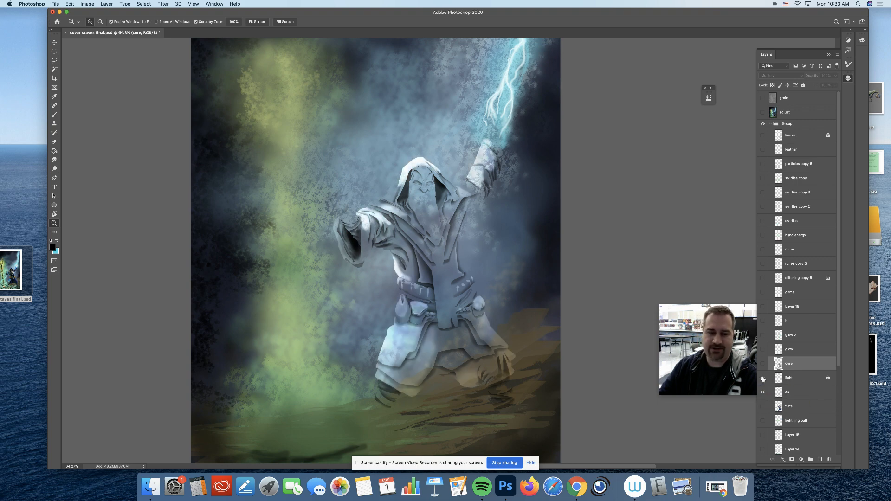
{"action": "left_click", "coordinate": [763, 367]}
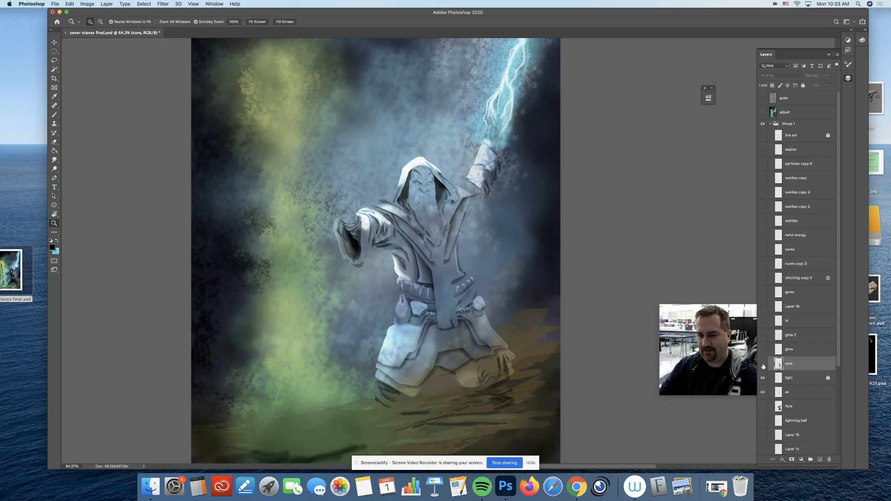
{"action": "left_click", "coordinate": [763, 366]}
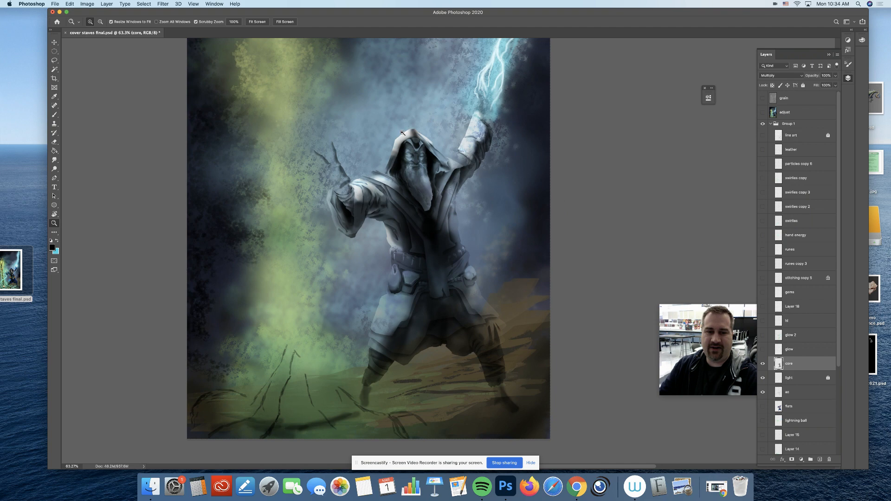
{"action": "mouse_move", "coordinate": [392, 201]}
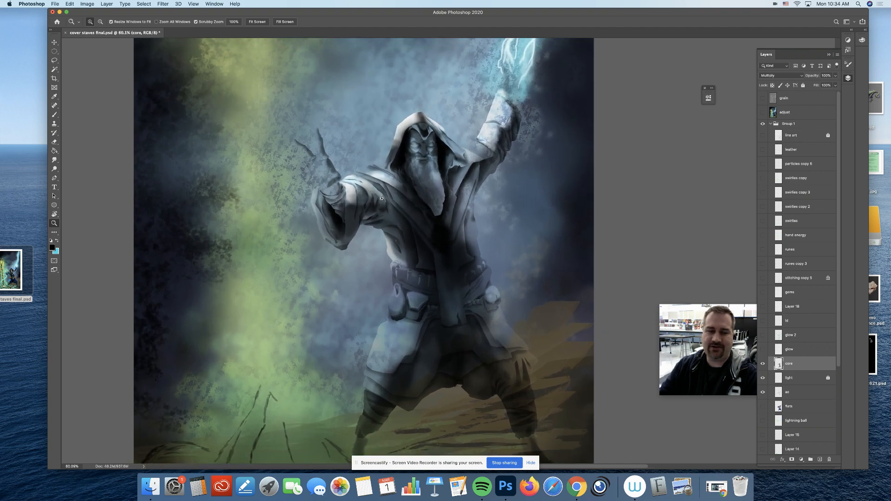
Toggle the lit layer to show its highlights on the wizard.
{"action": "left_click", "coordinate": [763, 320]}
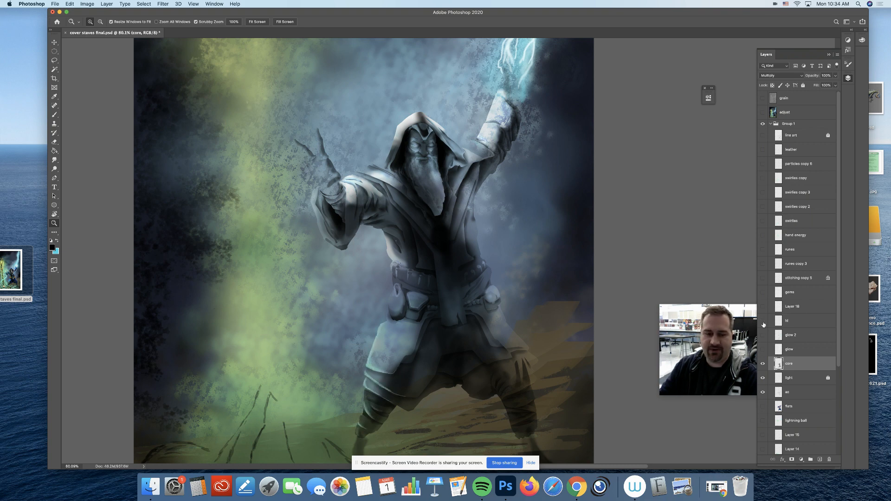
{"action": "left_click", "coordinate": [763, 321]}
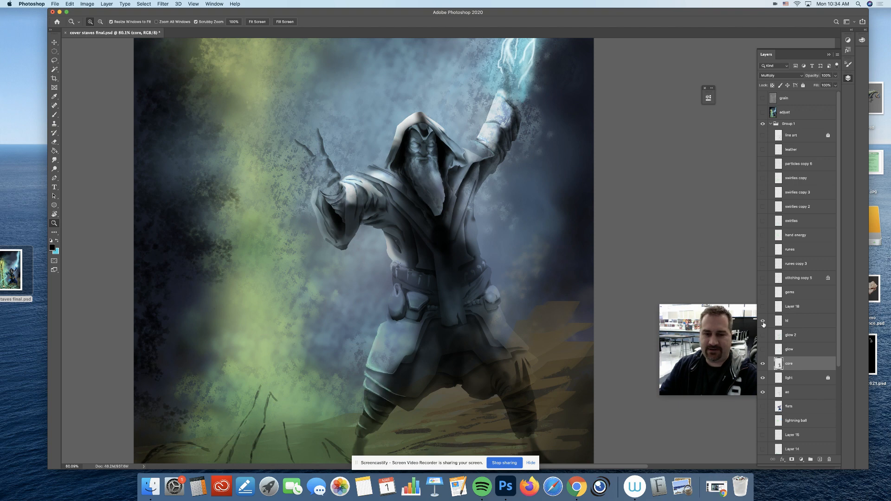
{"action": "left_click", "coordinate": [763, 321]}
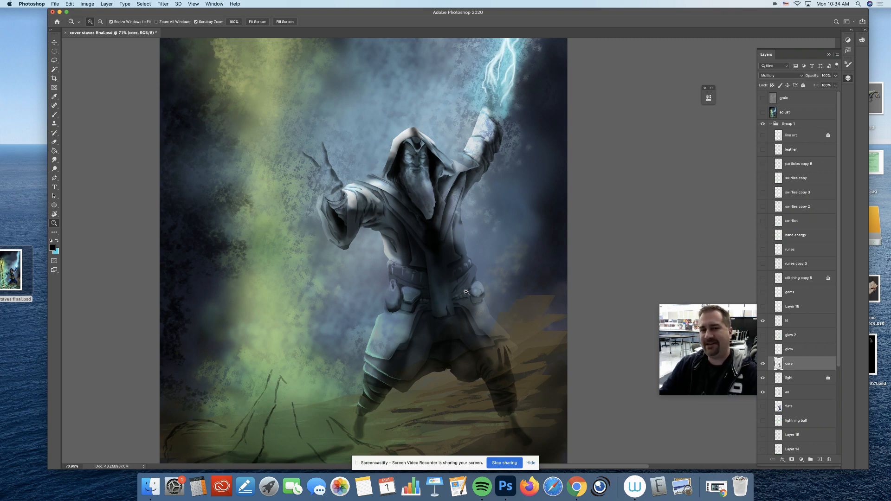
Hide the wizard's core, light and ao shading layers, leaving the misty background.
{"action": "left_click", "coordinate": [763, 364]}
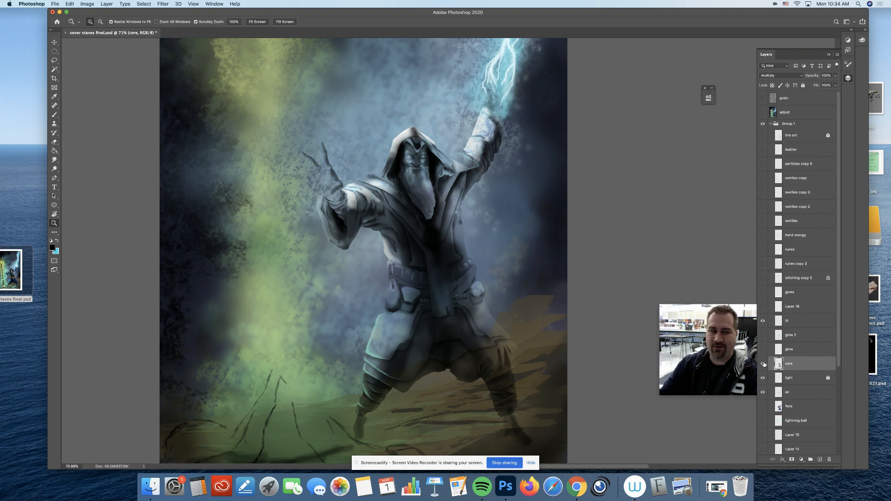
{"action": "left_click", "coordinate": [763, 364]}
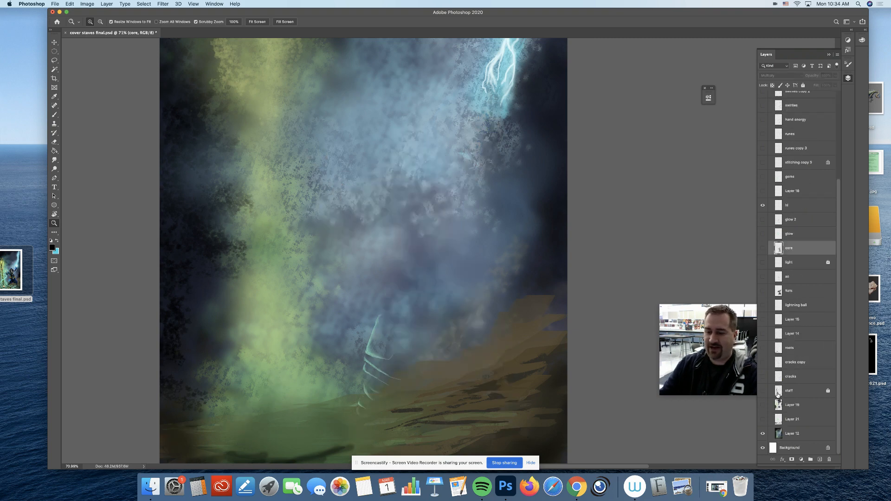
Show the staff layer and zoom in on the staff painting.
{"action": "scroll", "scroll_direction": "up", "scroll_amount": 3}
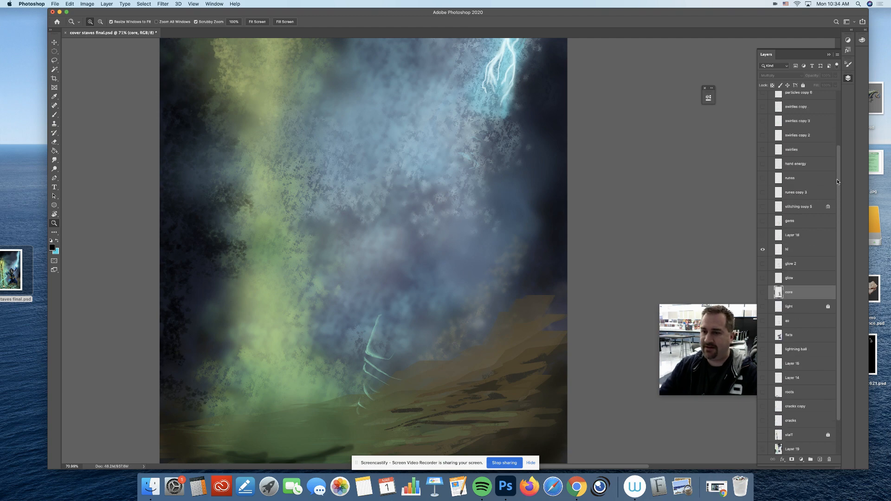
{"action": "scroll", "scroll_direction": "down", "scroll_amount": 3}
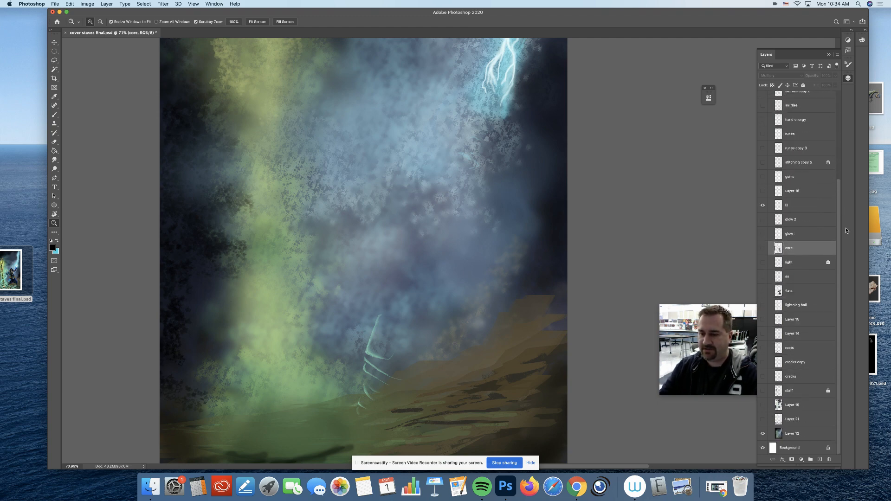
{"action": "left_click", "coordinate": [763, 391]}
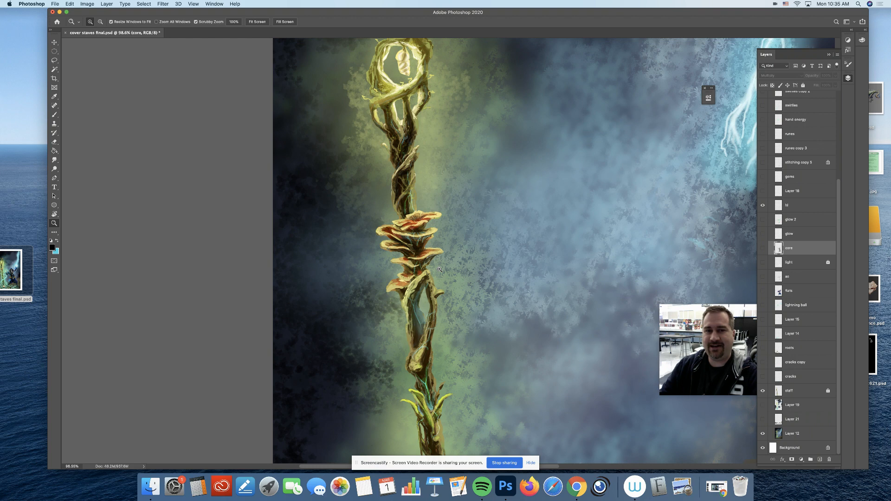
{"action": "scroll", "scroll_direction": "down", "scroll_amount": 3}
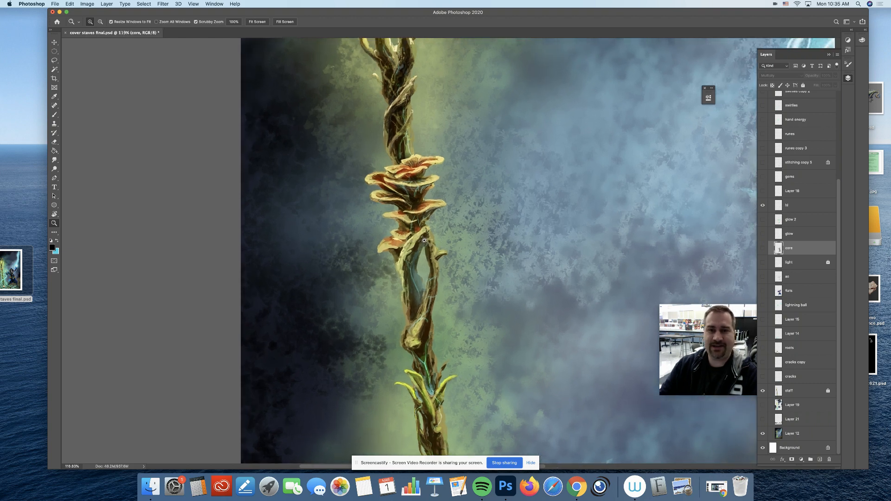
{"action": "mouse_move", "coordinate": [429, 251]}
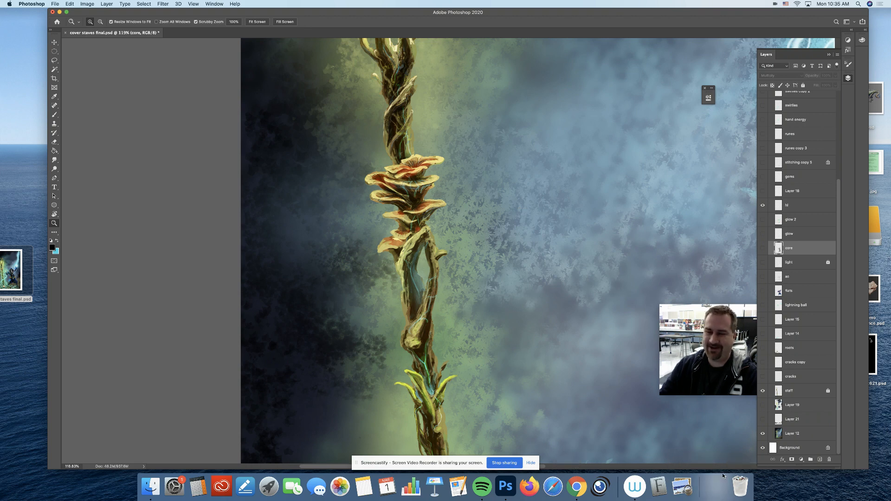
Switch back to the Google Slides 'How to do it' slide in Chrome.
{"action": "left_click", "coordinate": [589, 488]}
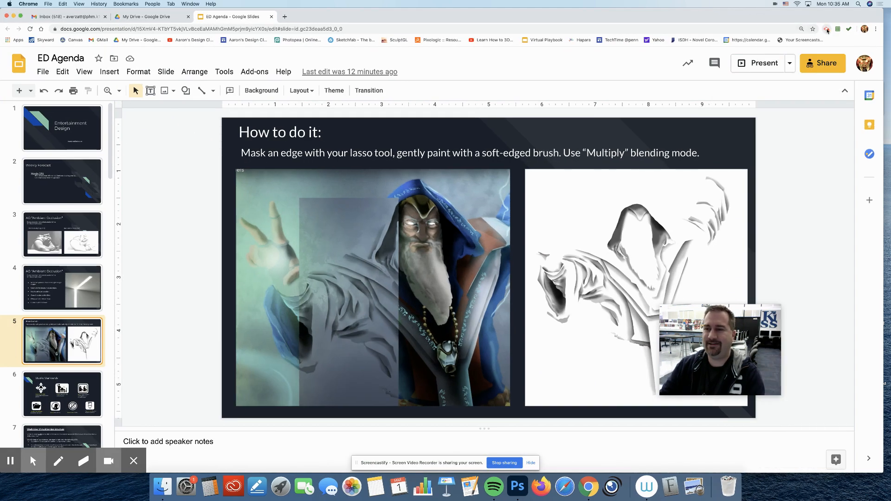